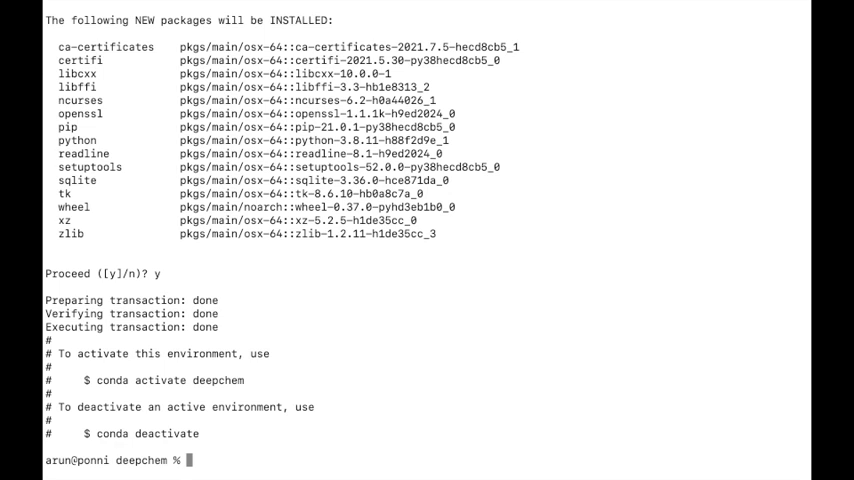
Activate the Python 3.8 'deepchem' conda environment with conda activate deepchem
{"action": "type", "text": "conda"}
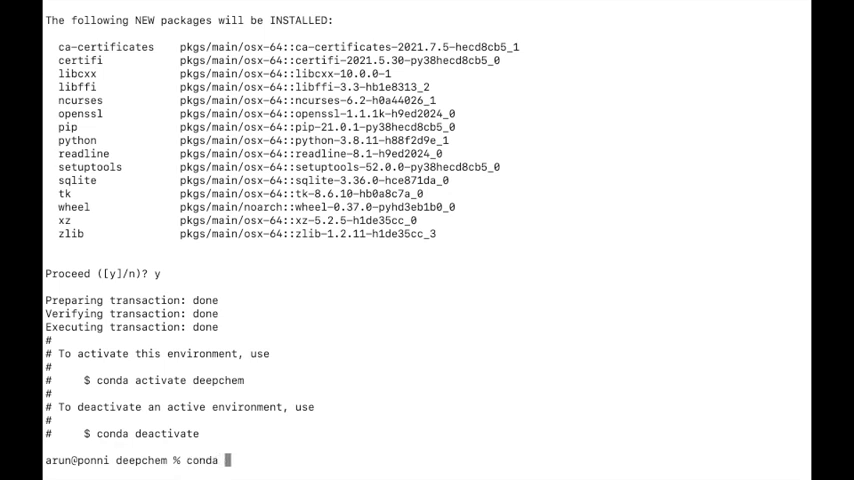
{"action": "type", "text": "activate"}
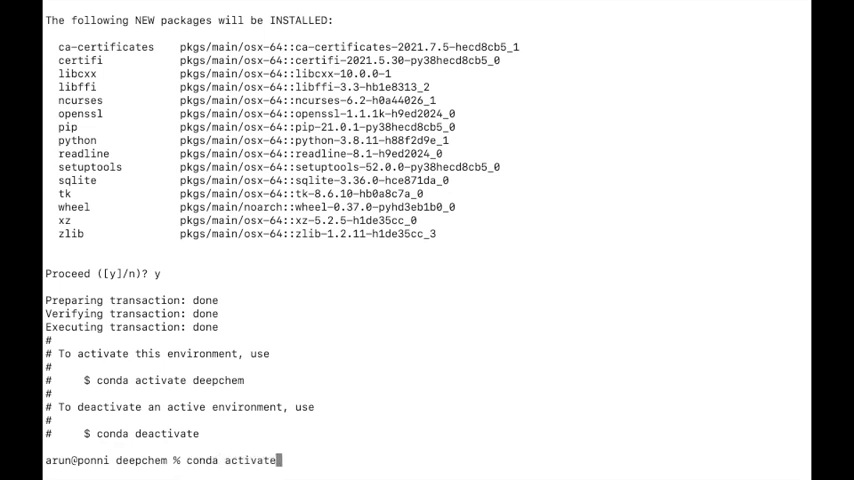
{"action": "type", "text": "deepc"}
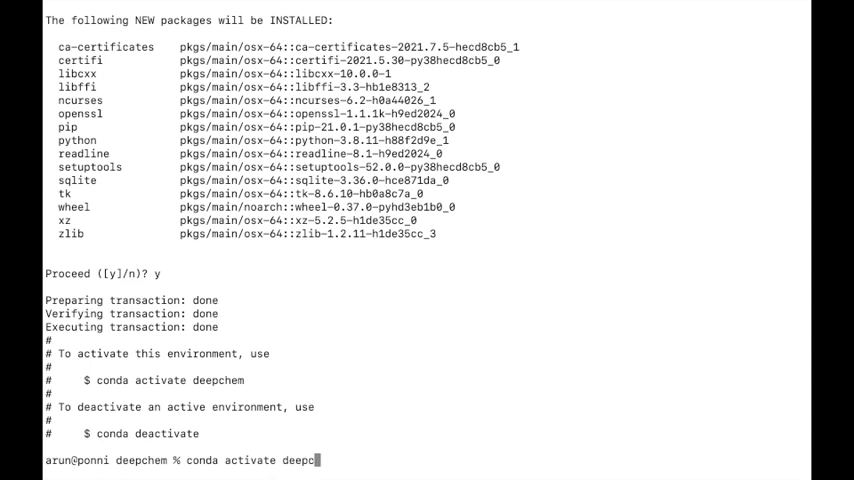
{"action": "key", "text": "Return"}
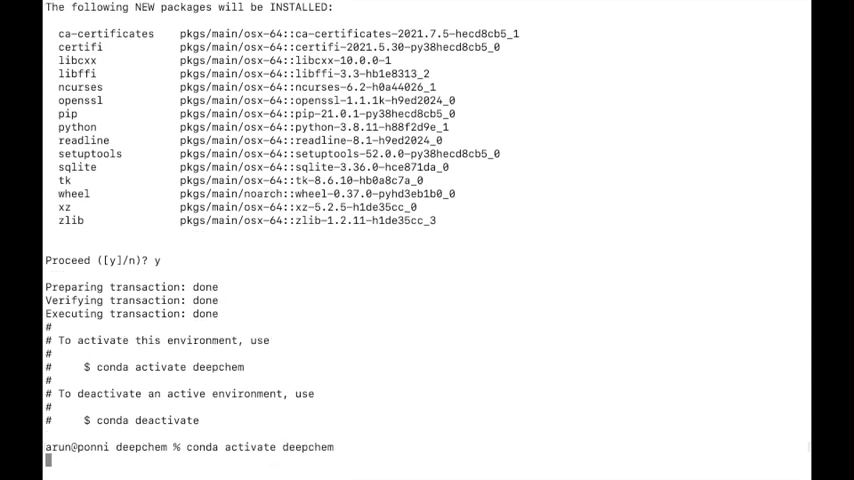
{"action": "key", "text": "Return"}
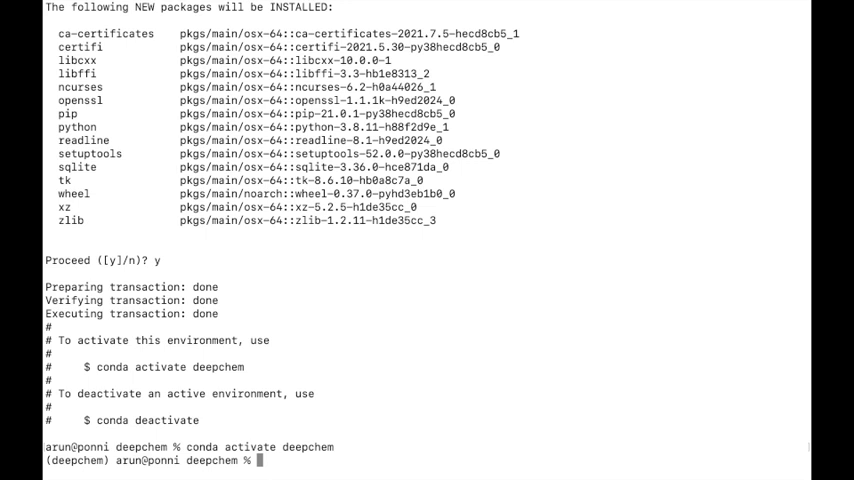
Run pip install --pre 'deepchem[torch]', collecting deepchem, scipy, joblib and scikit-learn
{"action": "type", "text": "pip in"}
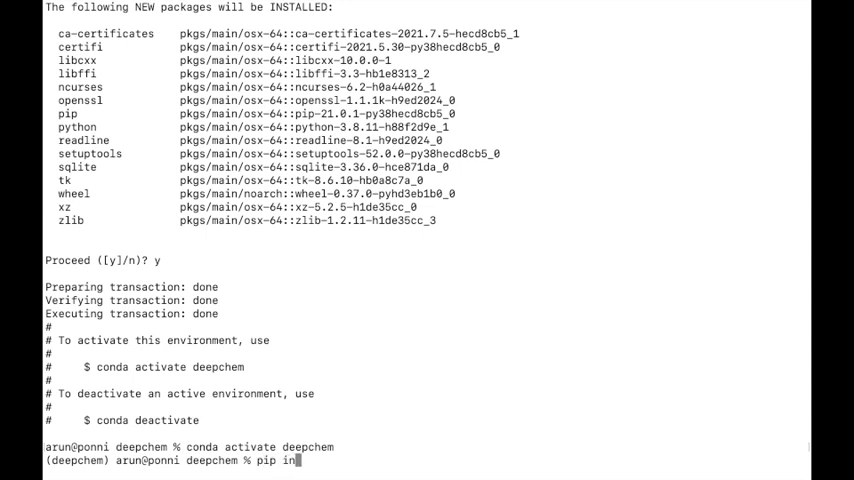
{"action": "type", "text": "stall"}
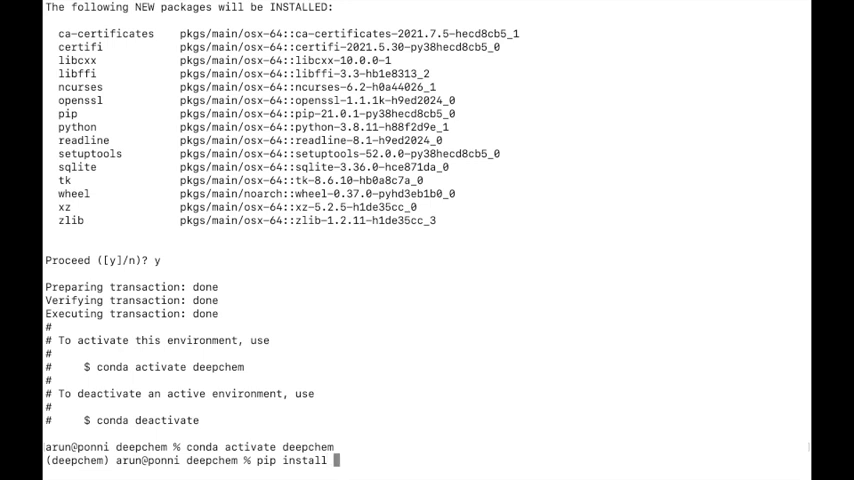
{"action": "type", "text": "--pre de"}
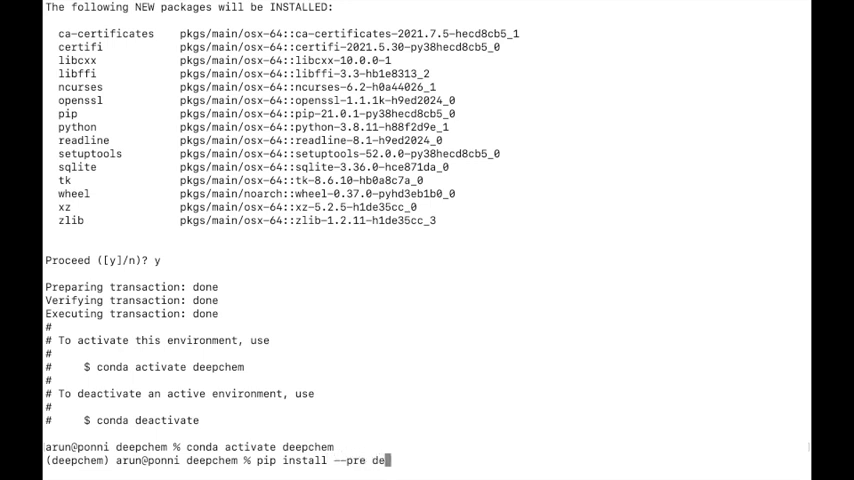
{"action": "type", "text": "epchem["}
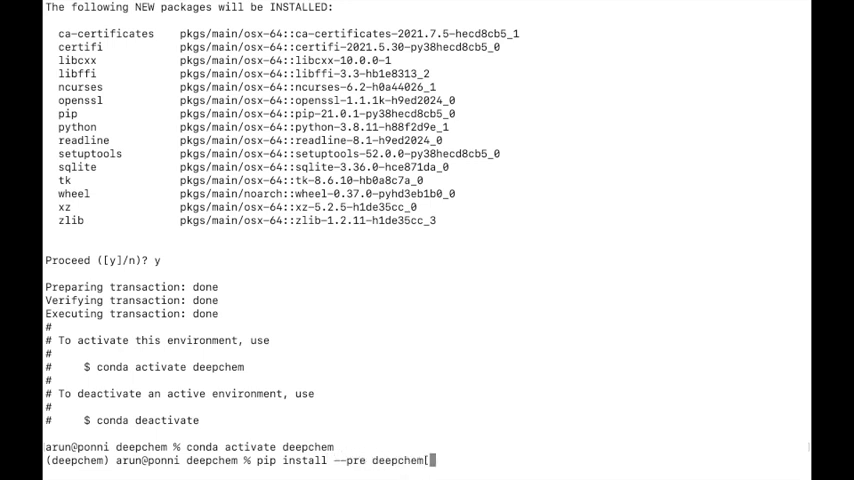
{"action": "type", "text": "tensor"}
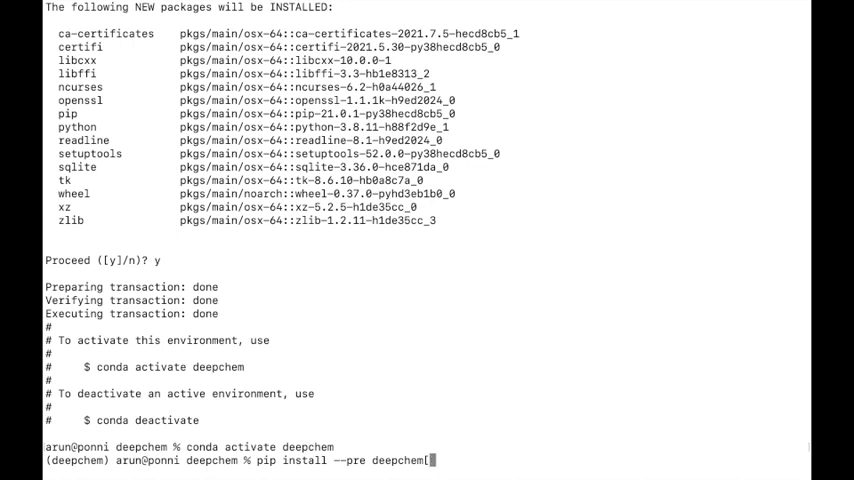
{"action": "type", "text": "torch]'"}
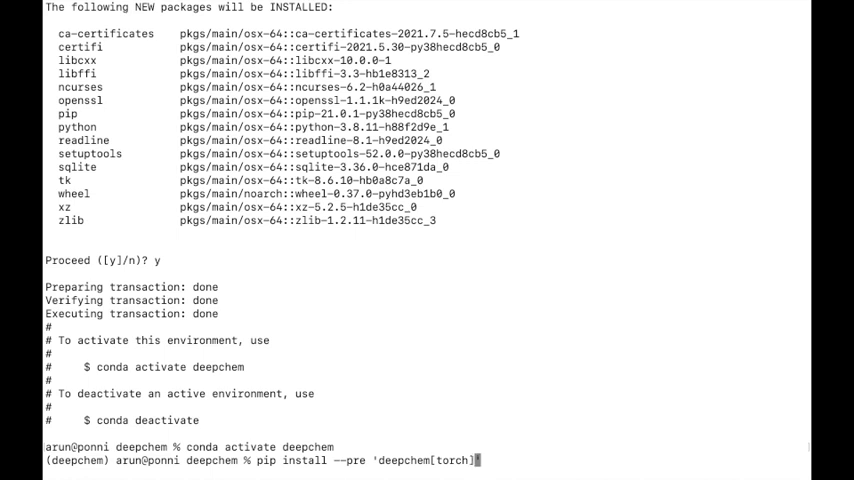
{"action": "scroll", "scroll_direction": "down", "scroll_amount": 3}
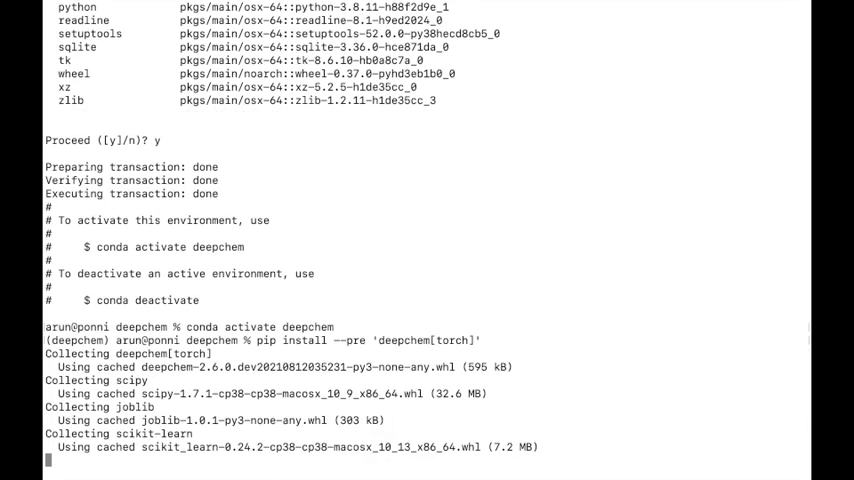
Scroll through pip output as it collects numpy, pandas, torch and networkx
{"action": "scroll", "scroll_direction": "down", "scroll_amount": 3}
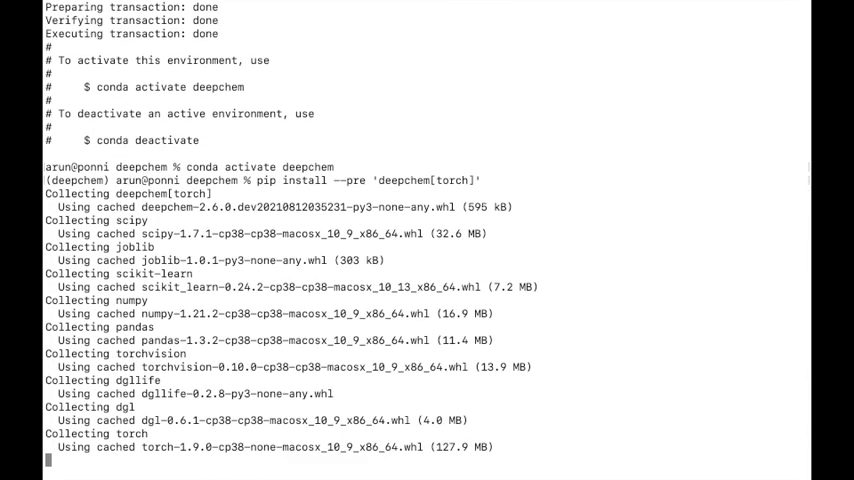
{"action": "scroll", "scroll_direction": "down", "scroll_amount": 3}
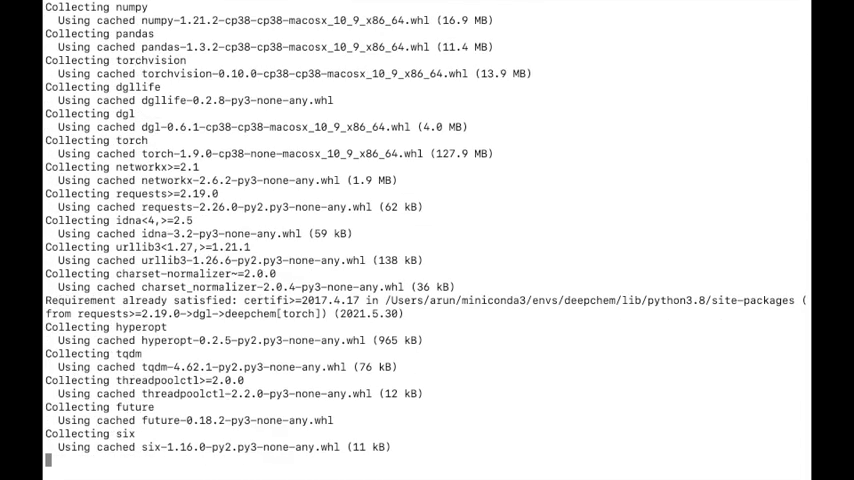
{"action": "scroll", "scroll_direction": "down", "scroll_amount": 3}
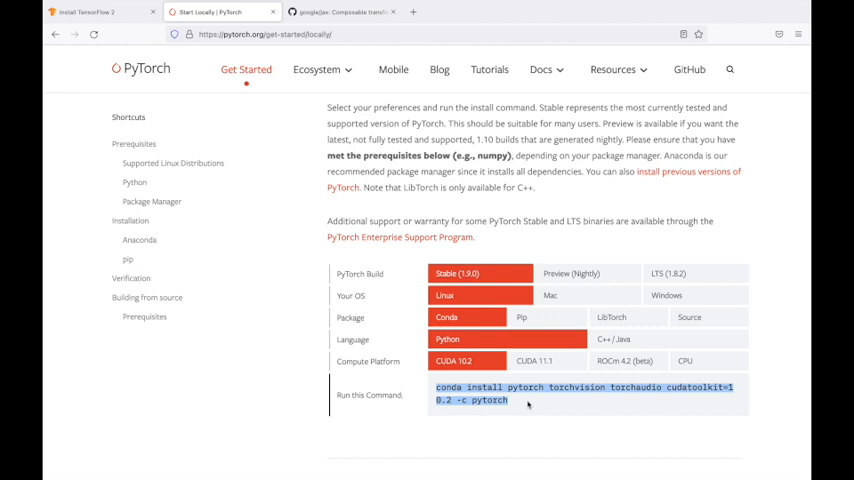
Review the TensorFlow and PyTorch install pages, then the google/jax installation section
{"action": "left_click", "coordinate": [85, 12]}
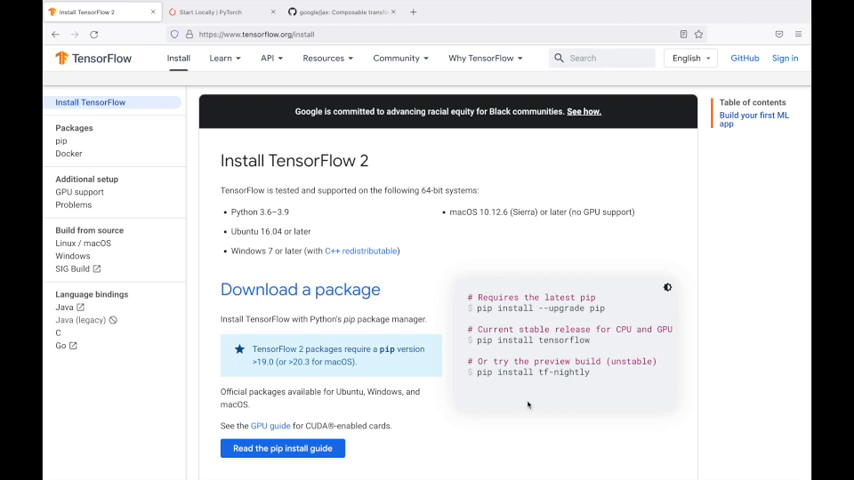
{"action": "left_click", "coordinate": [220, 11]}
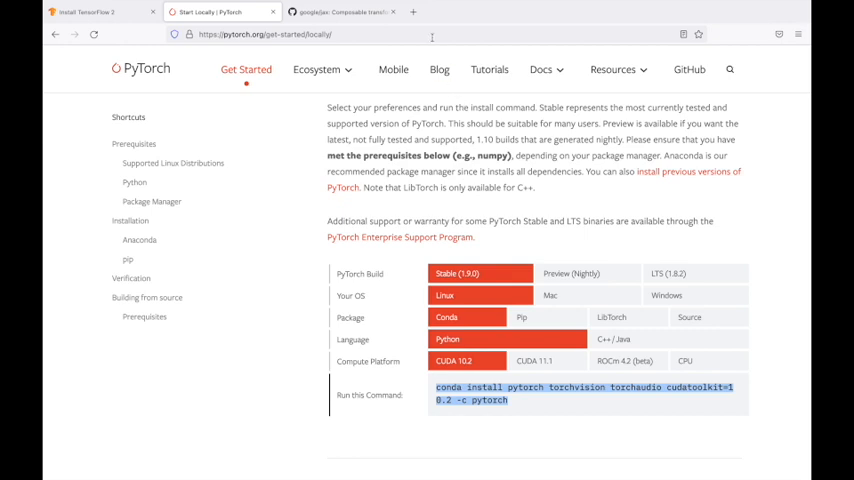
{"action": "left_click", "coordinate": [340, 11]}
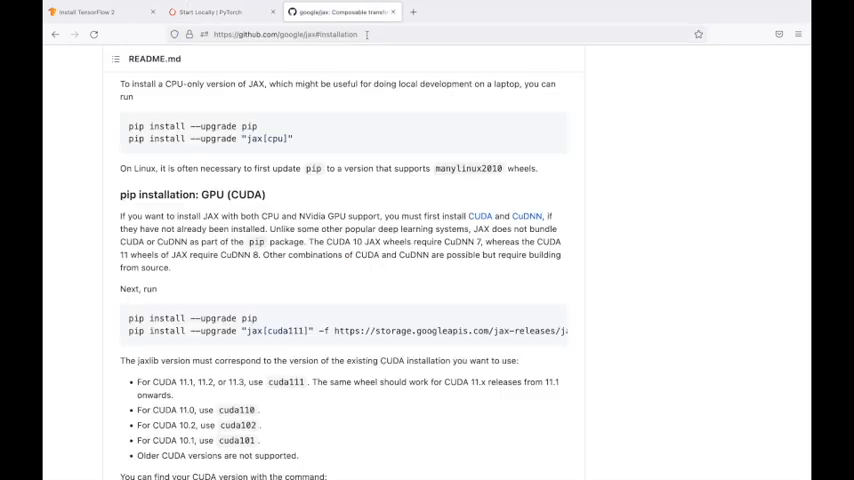
{"action": "left_click", "coordinate": [210, 11]}
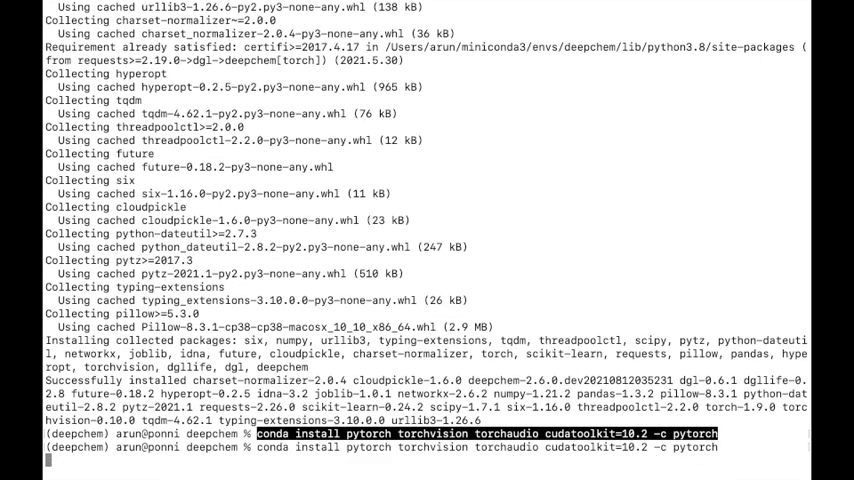
Interrupt the PyTorch conda install and rerun pip install --pre deepchem, already satisfied
{"action": "key", "text": "Return"}
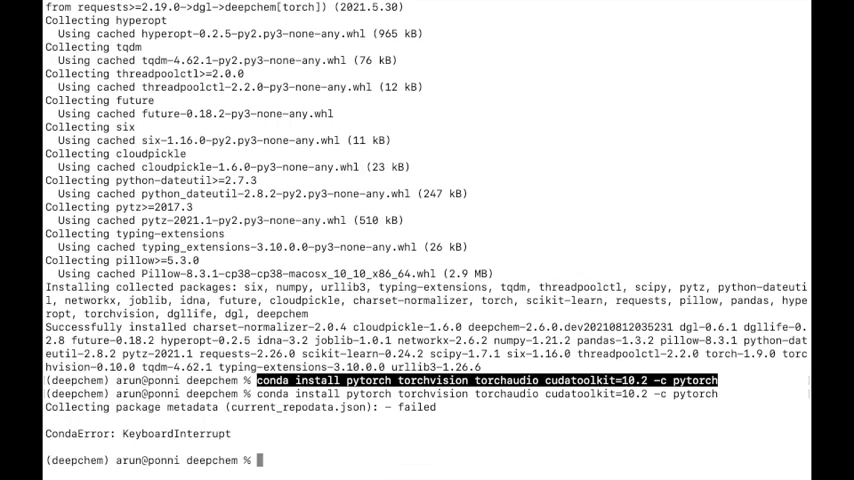
{"action": "type", "text": "pip instal"}
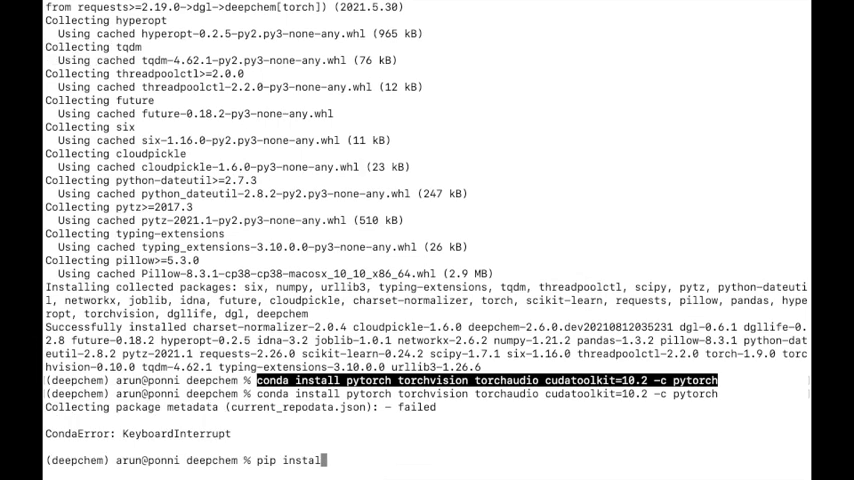
{"action": "type", "text": "--pre"}
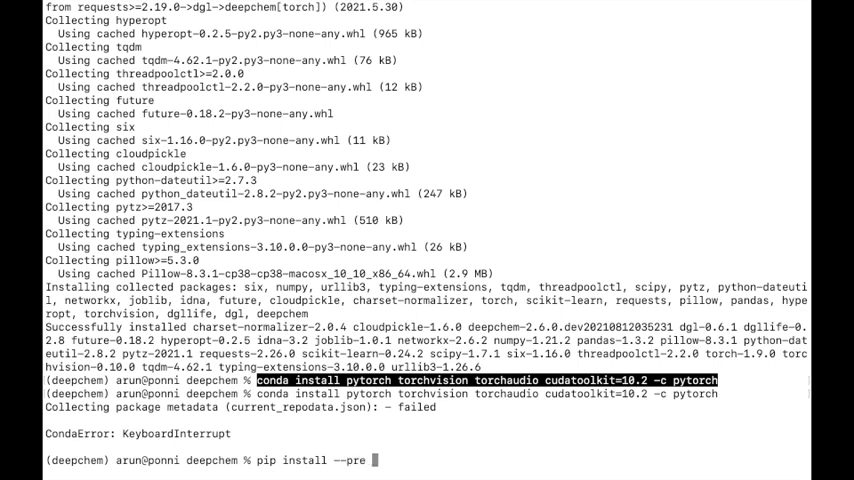
{"action": "type", "text": "deepch"}
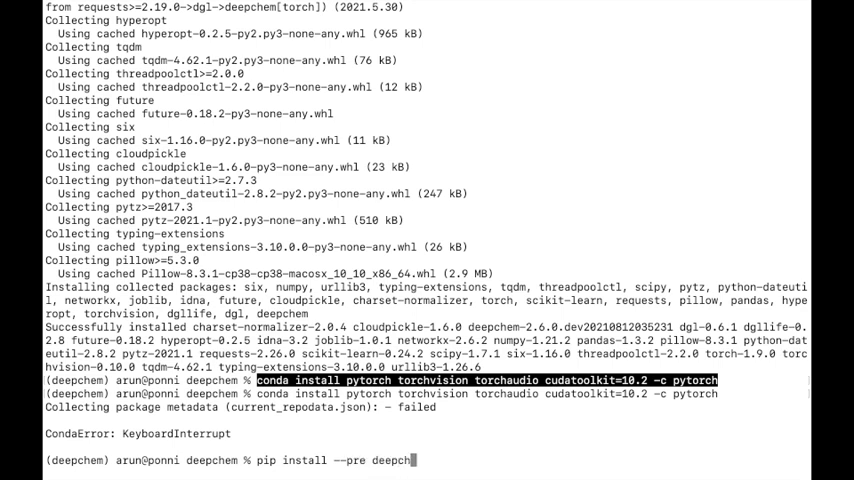
{"action": "type", "text": "m"}
{"action": "type", "text": "p"}
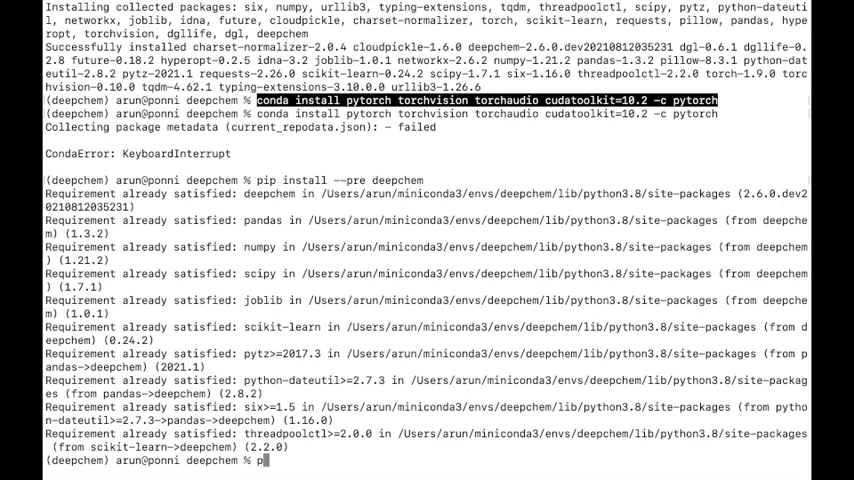
Install rdkit-pypi 2021.3.4 with pip
{"action": "type", "text": "ip"}
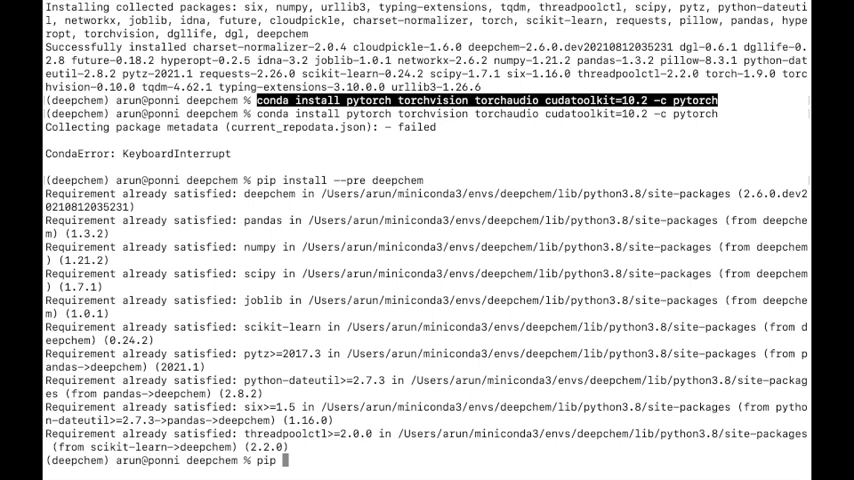
{"action": "type", "text": "i"}
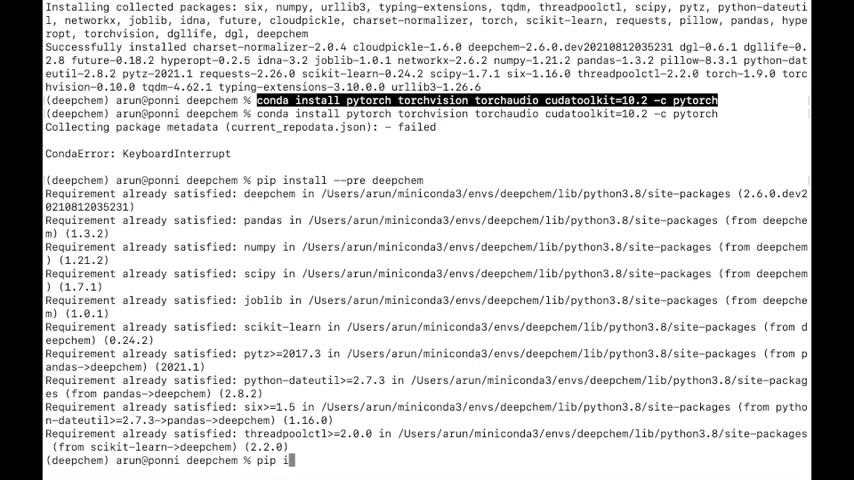
{"action": "type", "text": "nstall rd"}
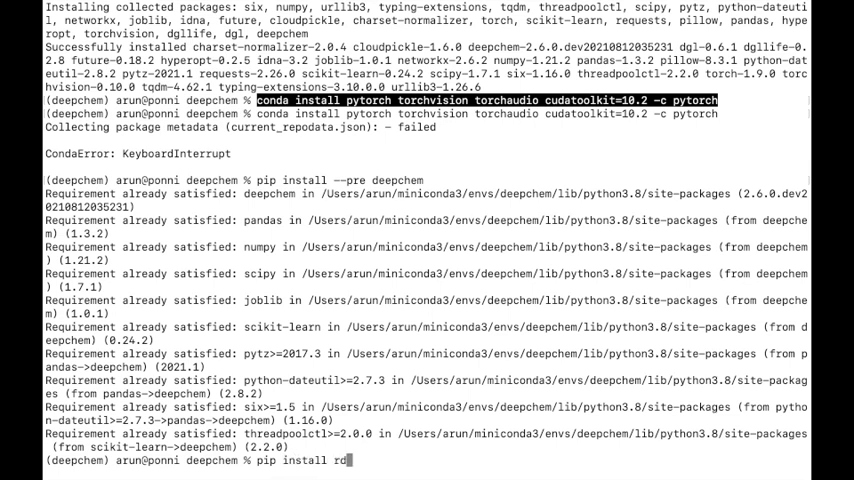
{"action": "type", "text": "kit-py"}
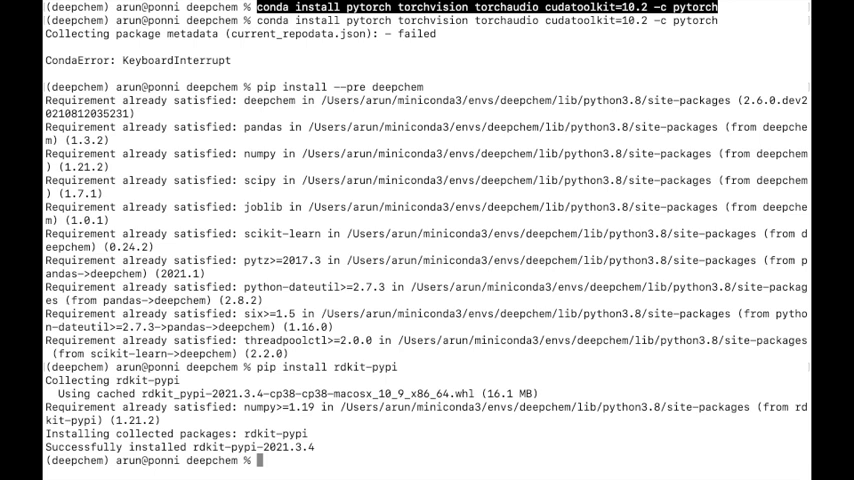
{"action": "type", "text": "pip install rdkit-p"}
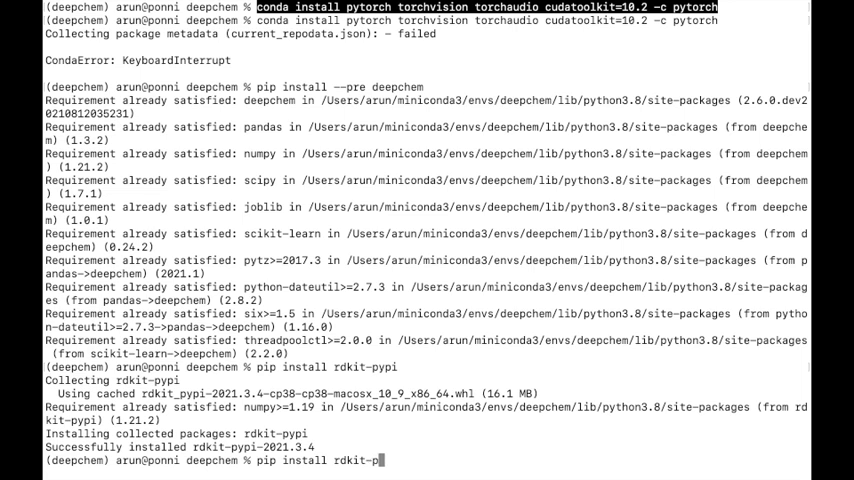
{"action": "type", "text": "pymatgen"}
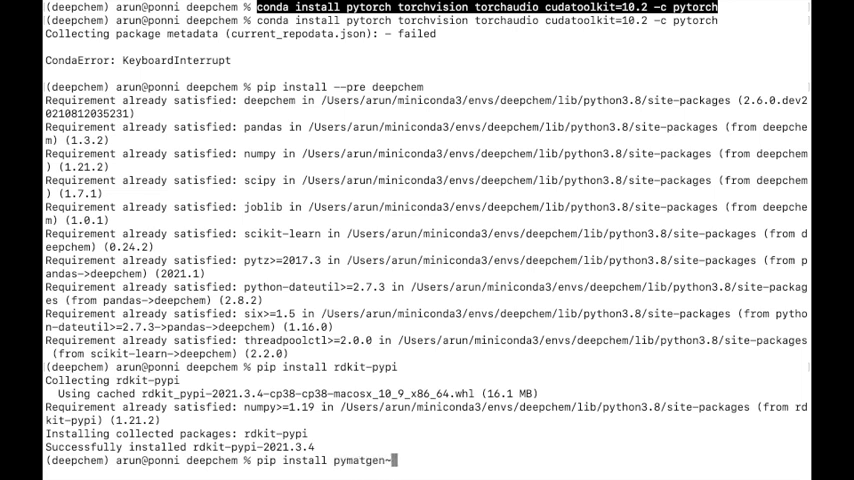
Install pymatgen~=2020.12 (2020.12.31) with dependencies, then launch python3
{"action": "type", "text": "~=2020.12"}
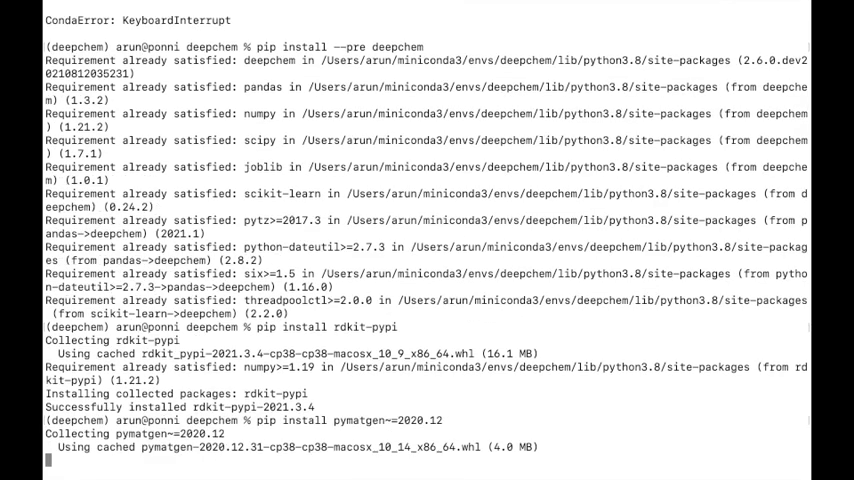
{"action": "scroll", "scroll_direction": "down", "scroll_amount": 3}
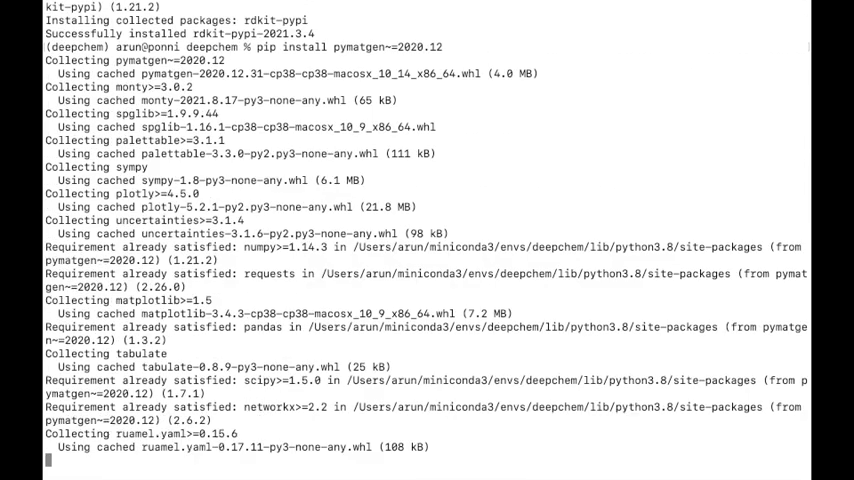
{"action": "scroll", "scroll_direction": "down", "scroll_amount": 3}
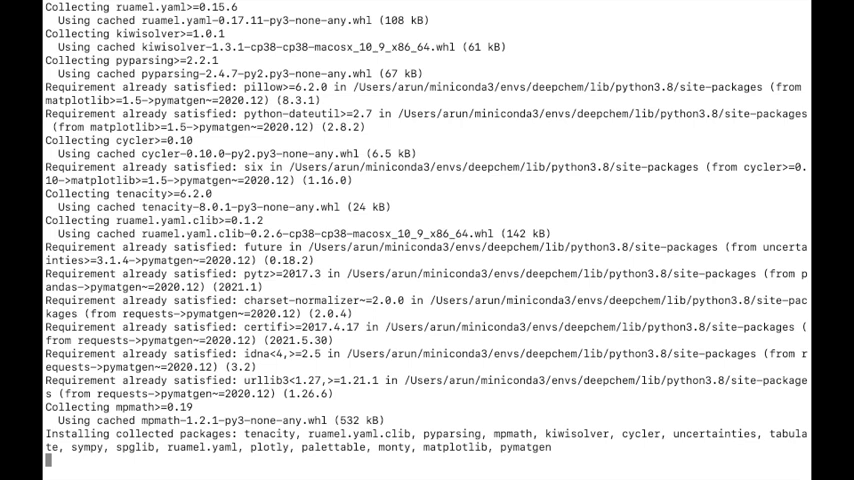
{"action": "scroll", "scroll_direction": "down", "scroll_amount": 3}
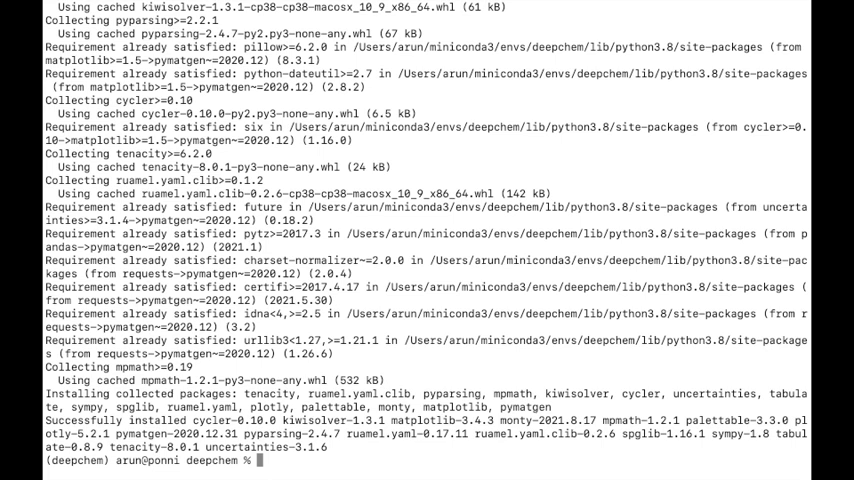
{"action": "type", "text": "python3"}
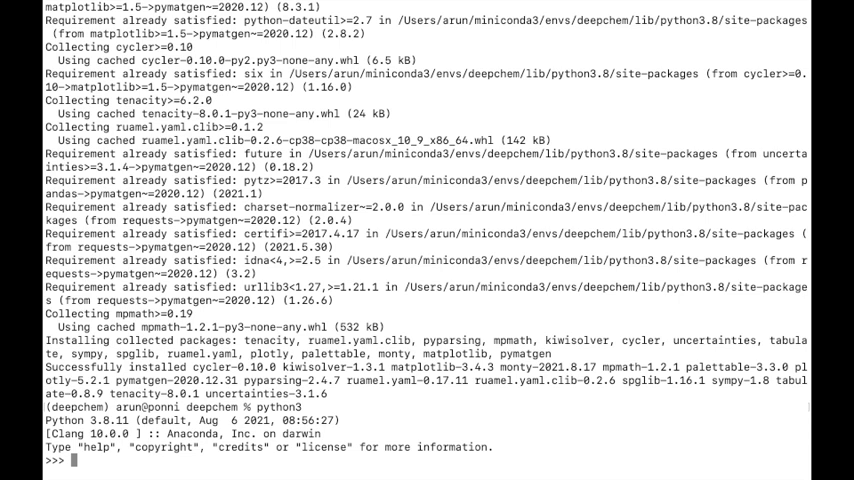
Enter import deepchem in the Python 3.8.11 session
{"action": "type", "text": "import"}
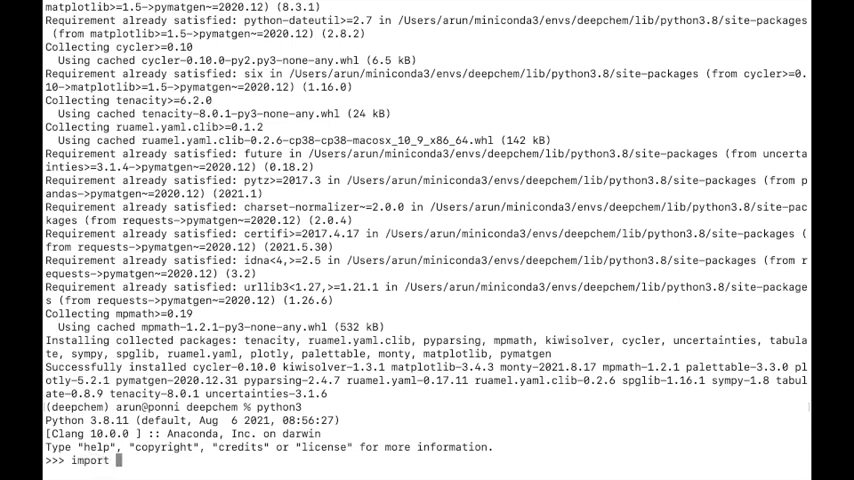
{"action": "type", "text": "deepchem"}
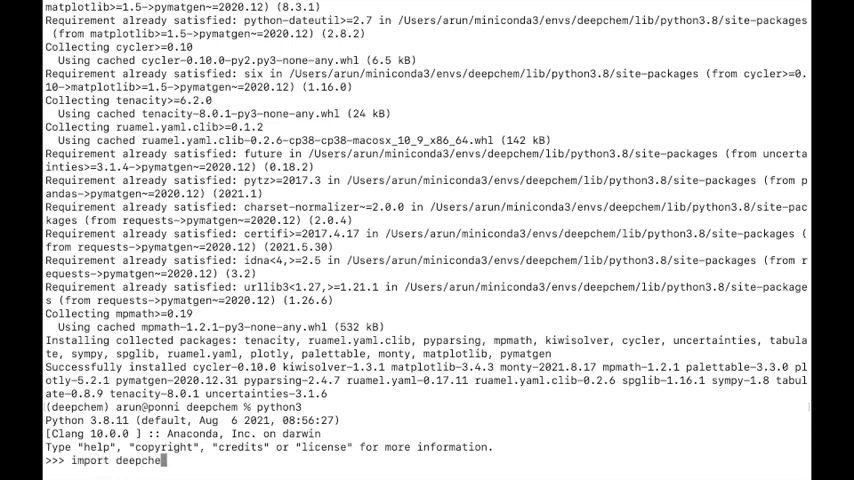